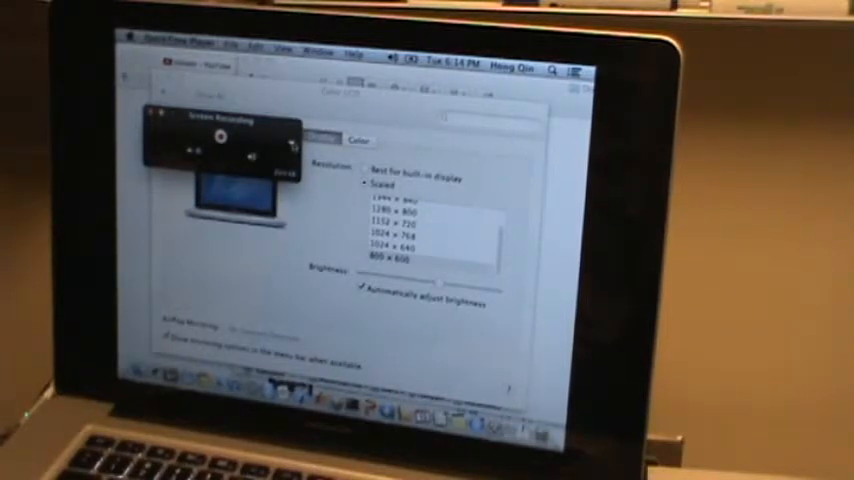
Stop the screen recording and switch back to QuickTime Player's save prompt for the untitled movie
left_click(286, 147)
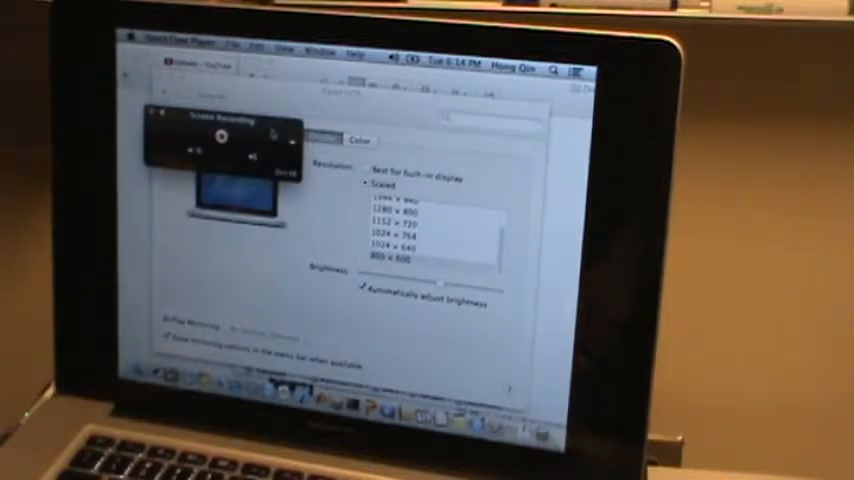
key("Cmd+Tab")
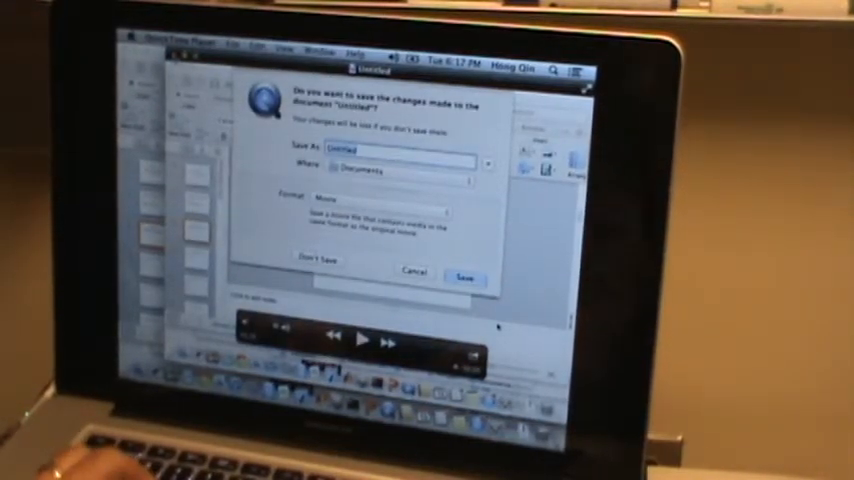
Save the recording as screen-cast-demo.mov in Documents
type("screen-cast-demo.mov")
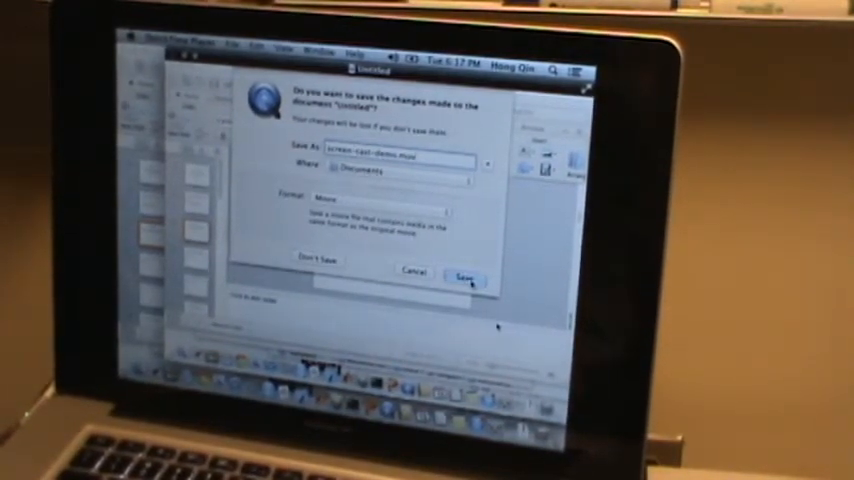
left_click(462, 276)
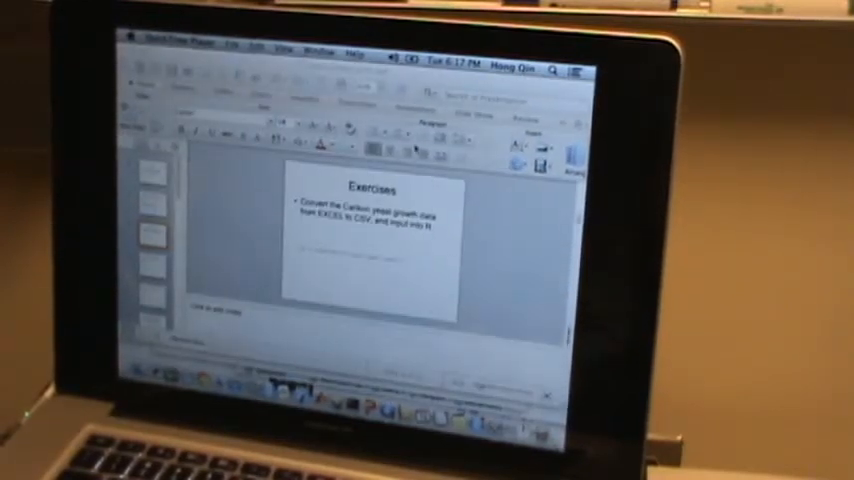
Switch to the browser and choose screen-cast-demo.mov from Documents as the YouTube upload
key("cmd+tab")
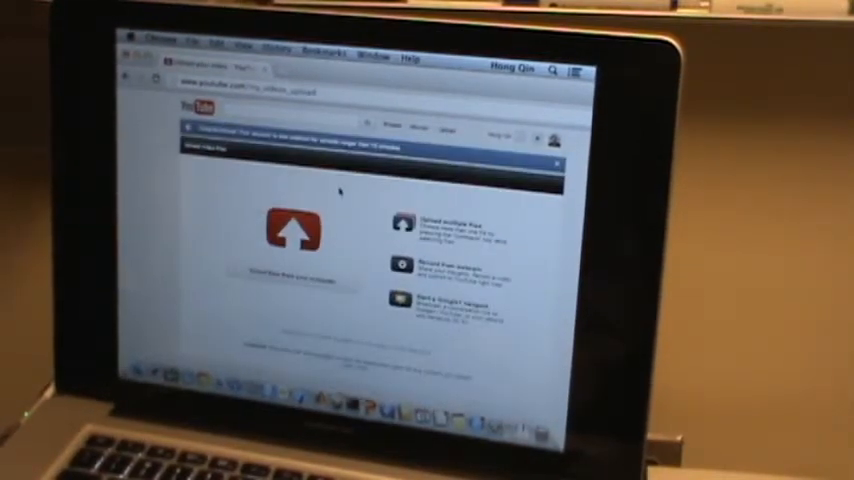
left_click(294, 228)
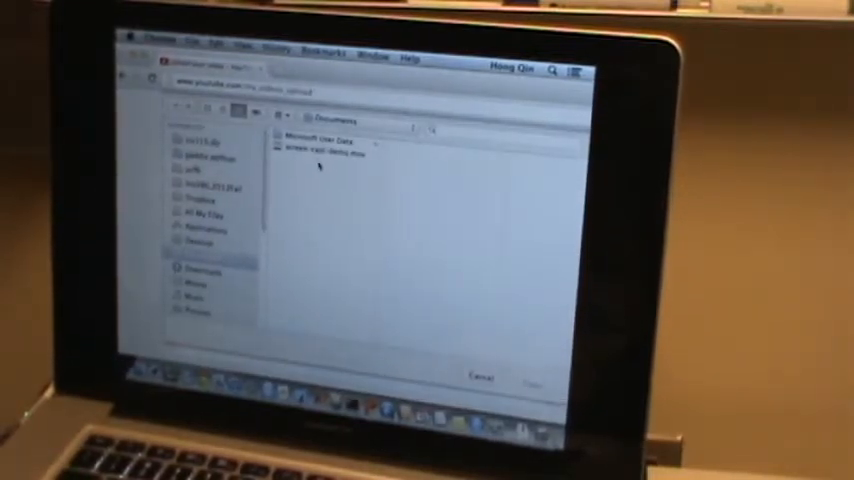
left_click(320, 152)
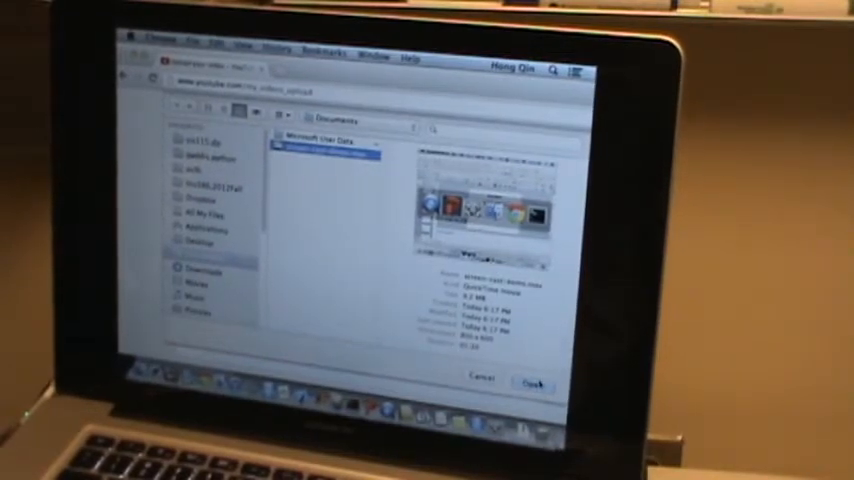
left_click(532, 385)
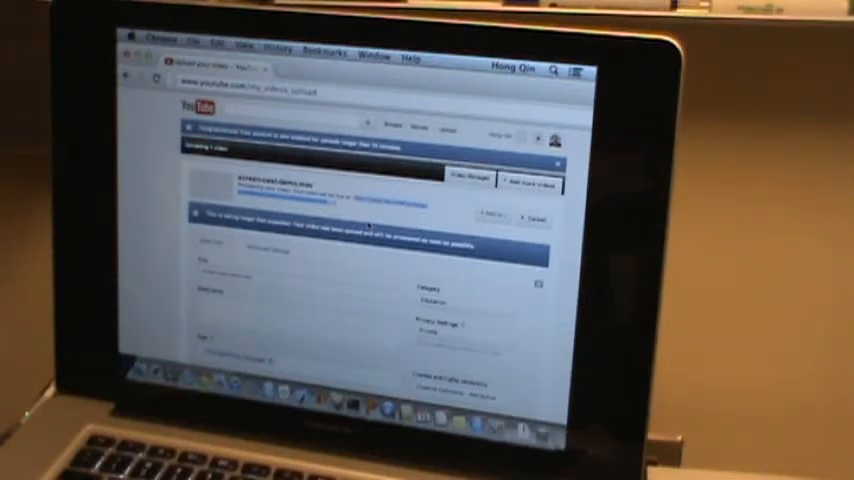
Open the Privacy settings dropdown for the uploading video to choose Private
left_click(430, 302)
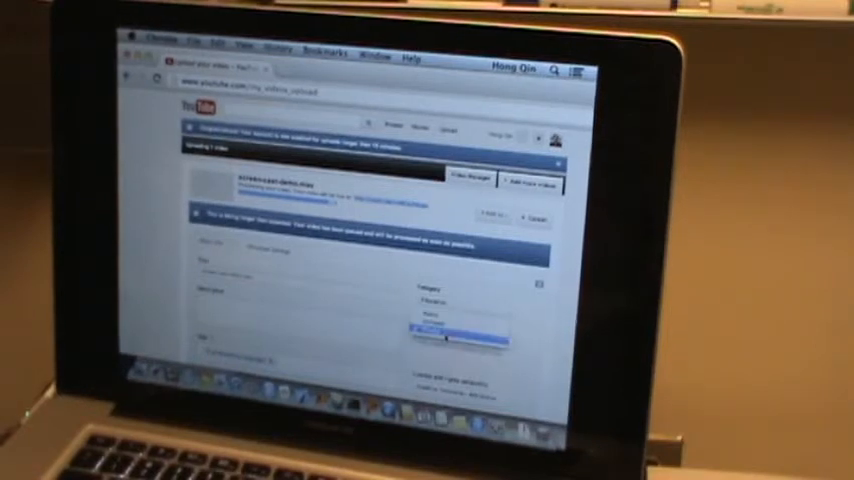